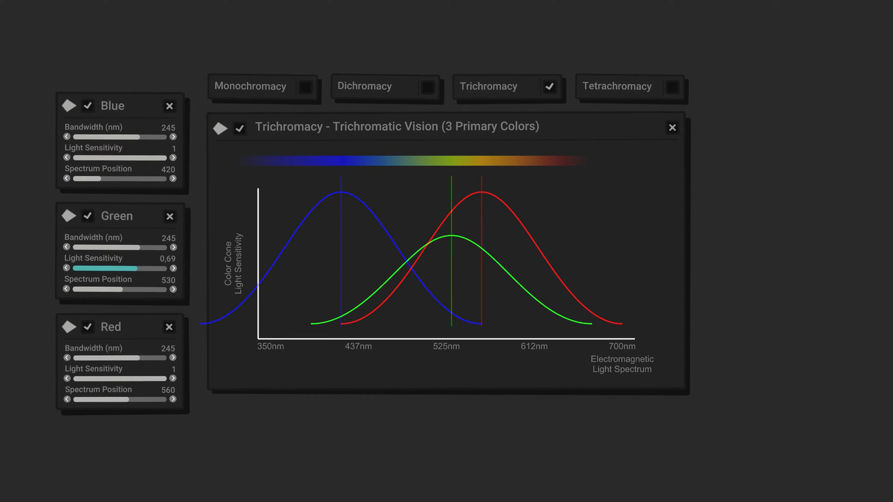
Step: Drag the Green cone's Light Sensitivity slider to 0 and back up to 0.48
left_click_drag(110, 268, 94, 268)
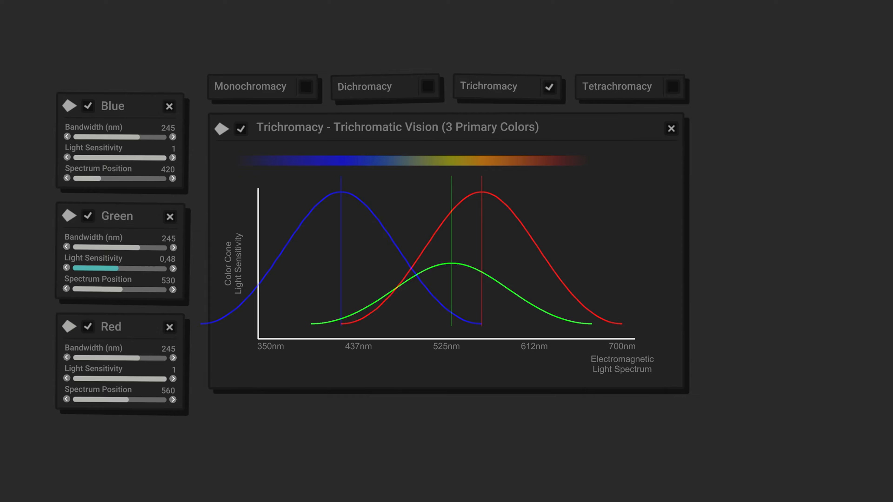
left_click_drag(97, 268, 73, 268)
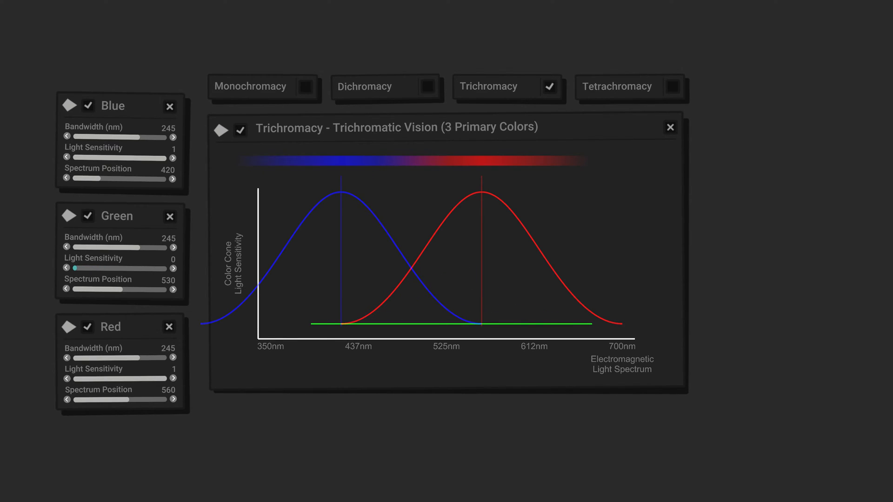
left_click_drag(73, 268, 114, 268)
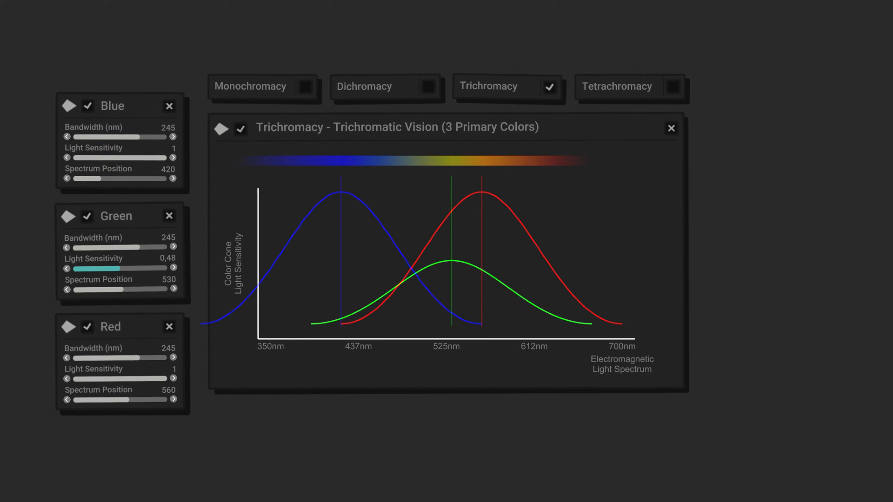
left_click_drag(100, 268, 140, 268)
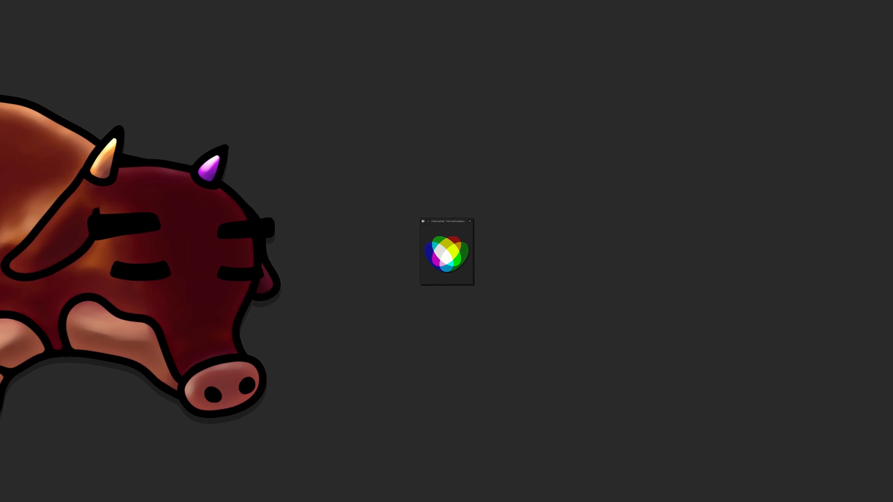
Step: Advance from the Triple Band Pass Filter absorption spectrum chart to the Varjo XR-3 headset page
left_click(428, 222)
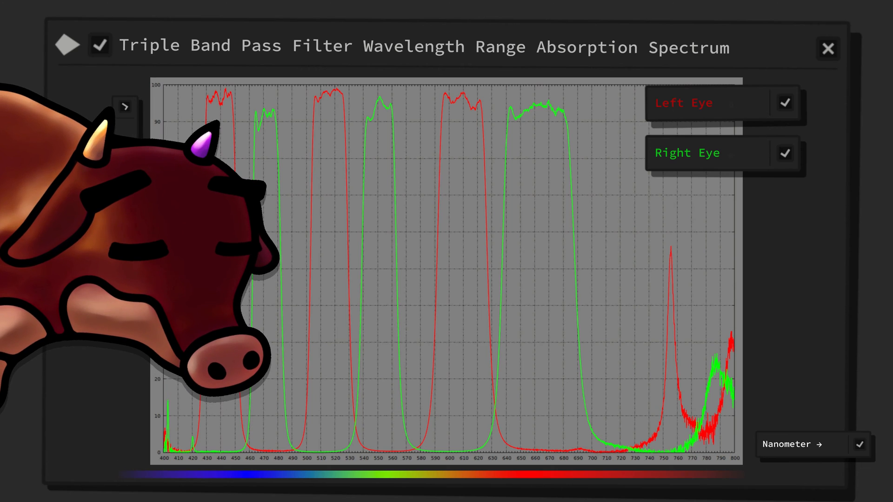
left_click(826, 46)
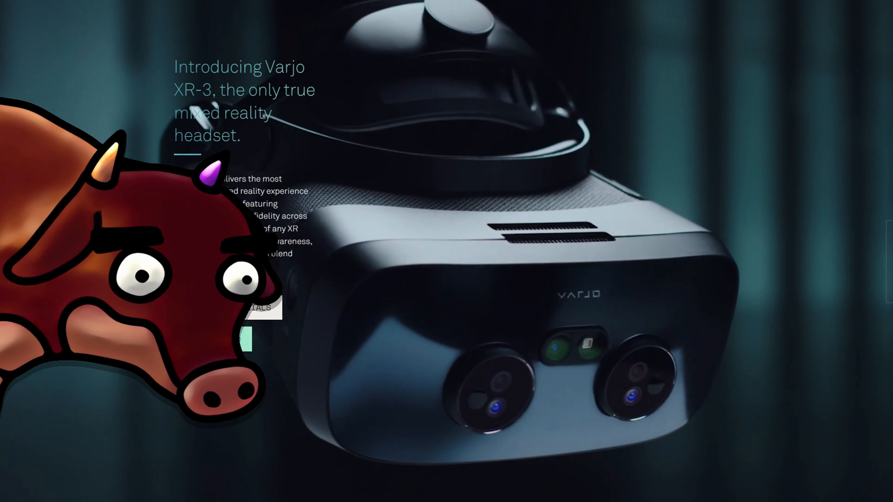